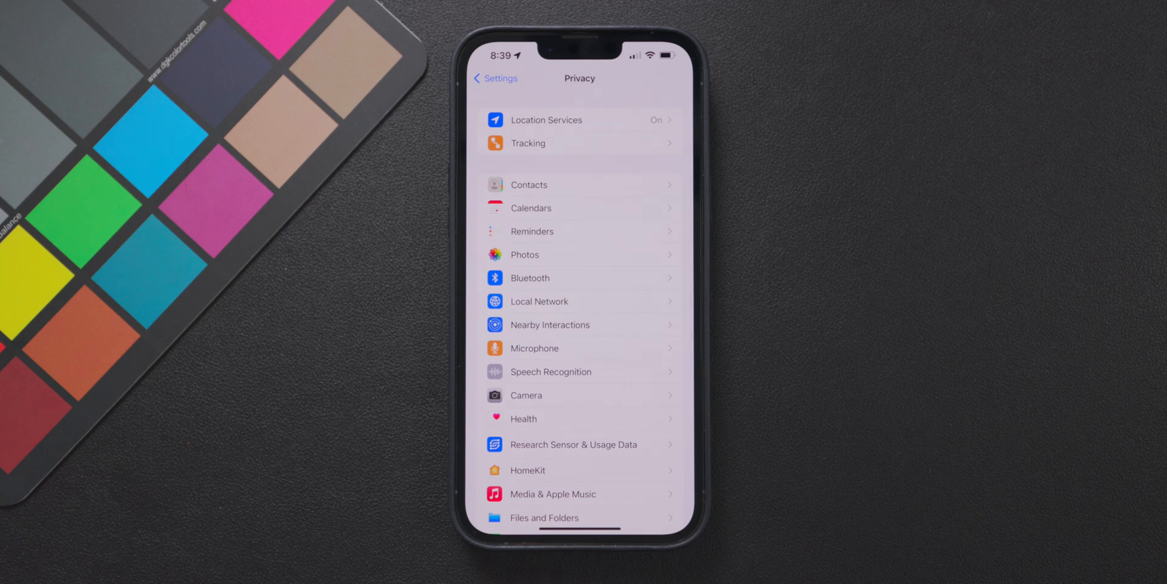
# Step: Turn off iPhone analytics and app-developer sharing under Analytics & Improvements
pyautogui.scroll(-3)
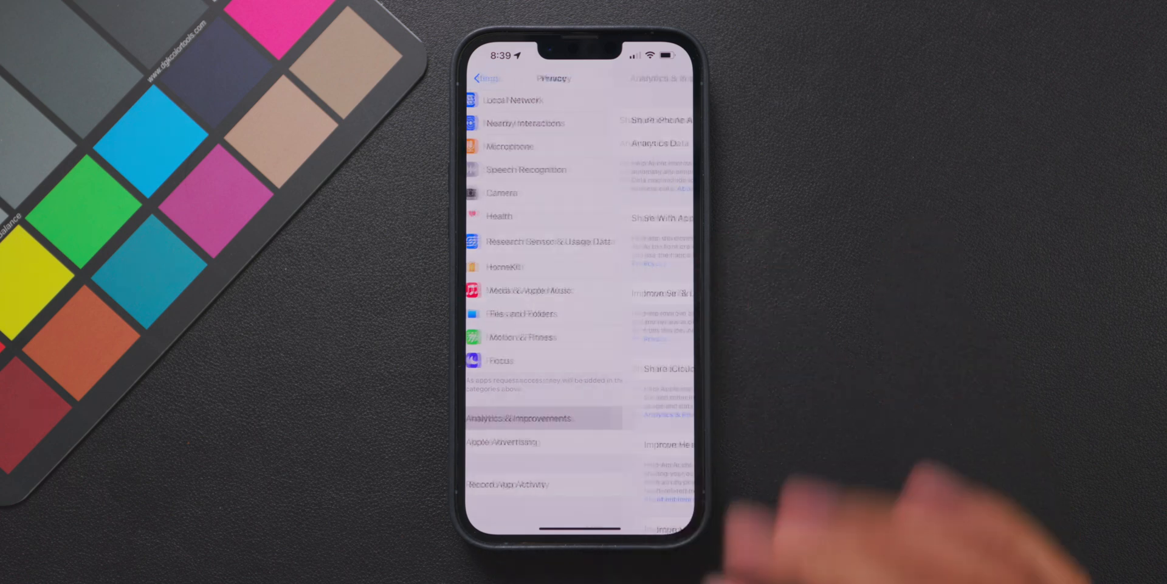
pyautogui.click(521, 418)
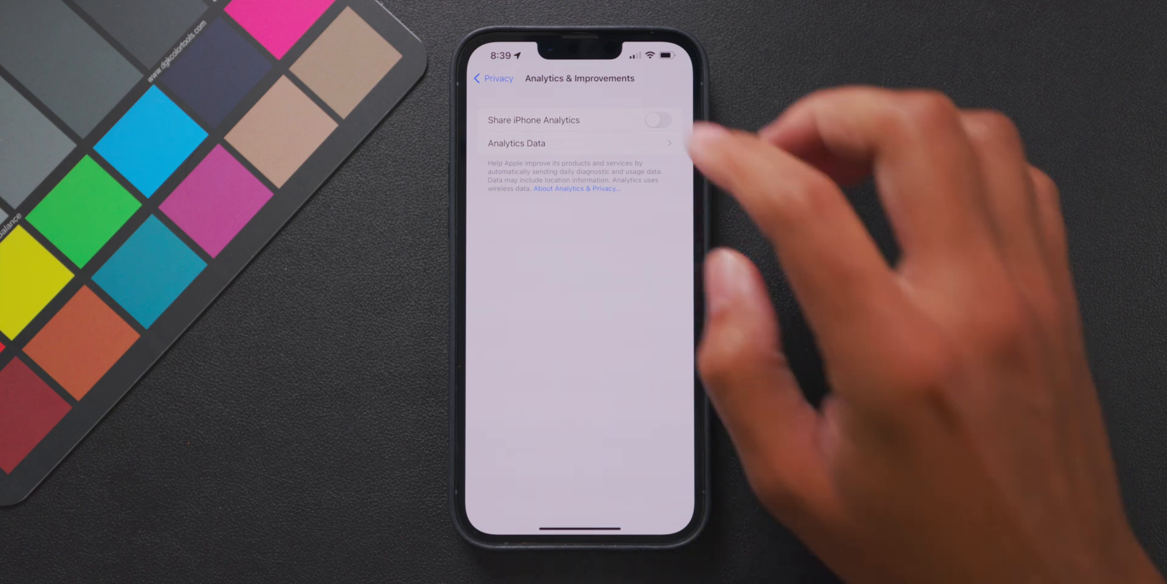
pyautogui.scroll(-3)
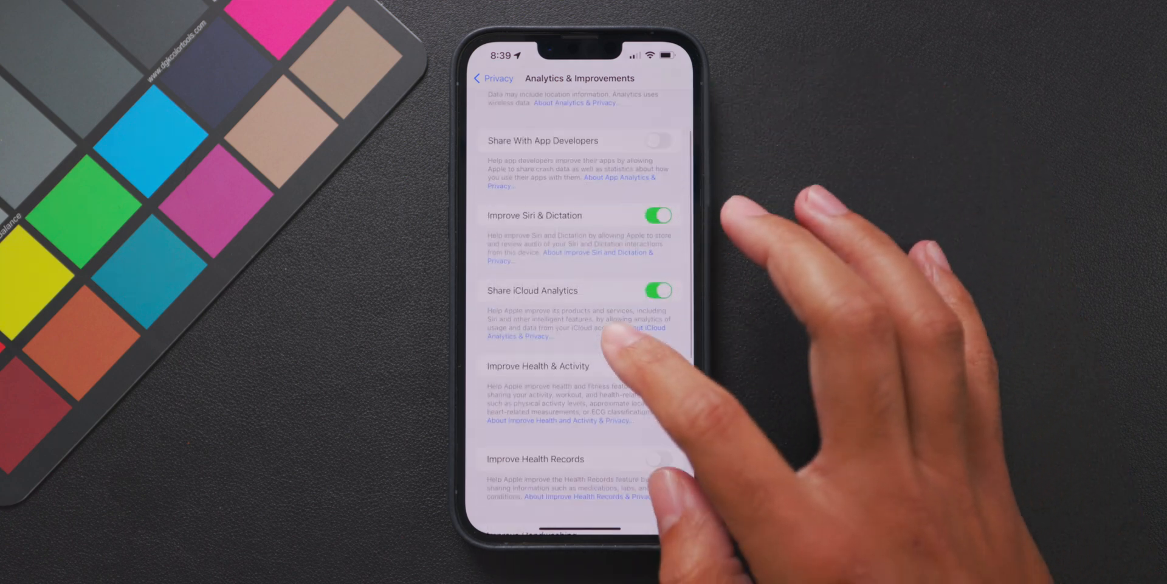
pyautogui.click(658, 291)
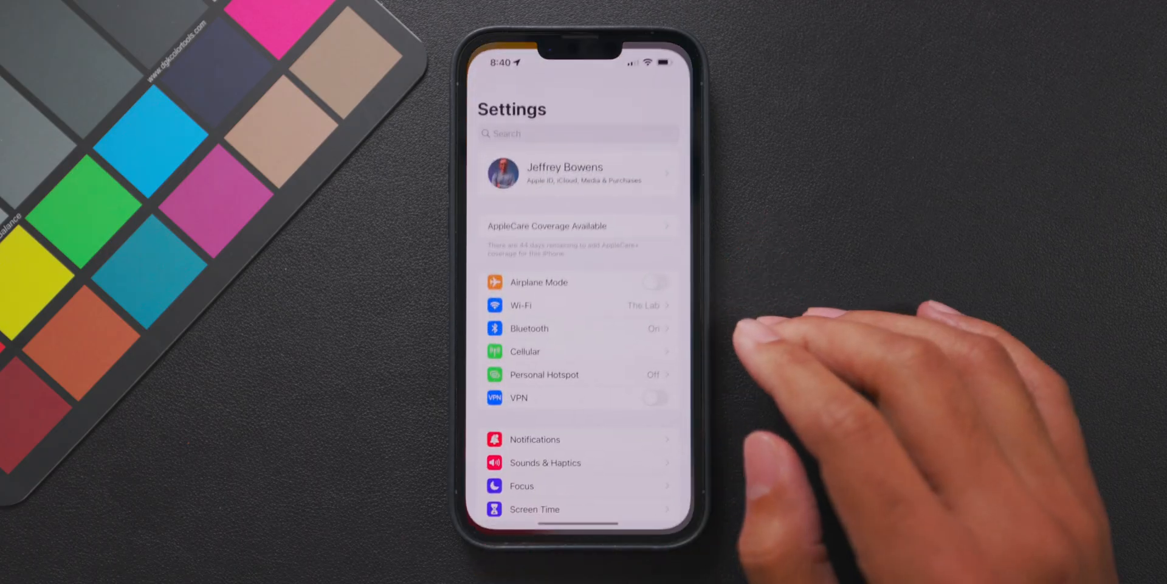
# Step: Set Safari's Hide IP Address option to Trackers Only, then go home
pyautogui.scroll(-3)
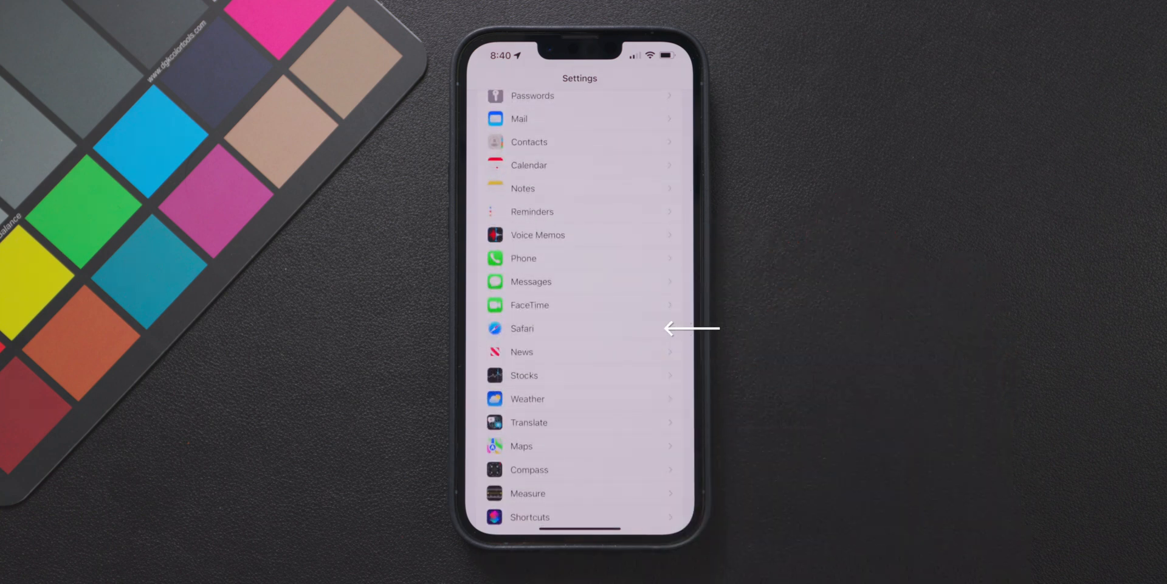
pyautogui.click(560, 328)
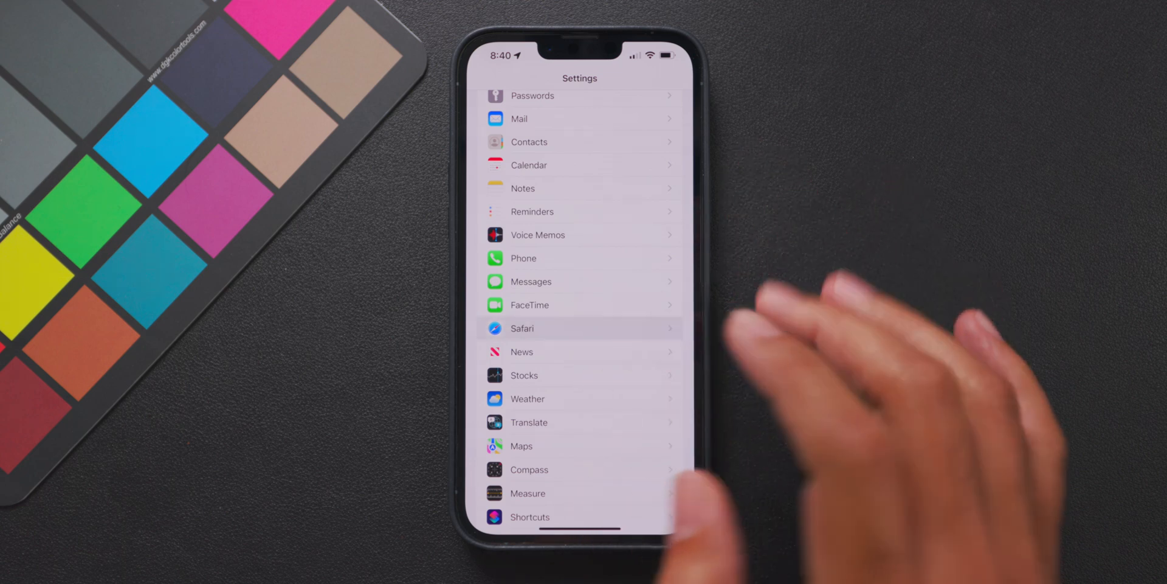
pyautogui.click(522, 329)
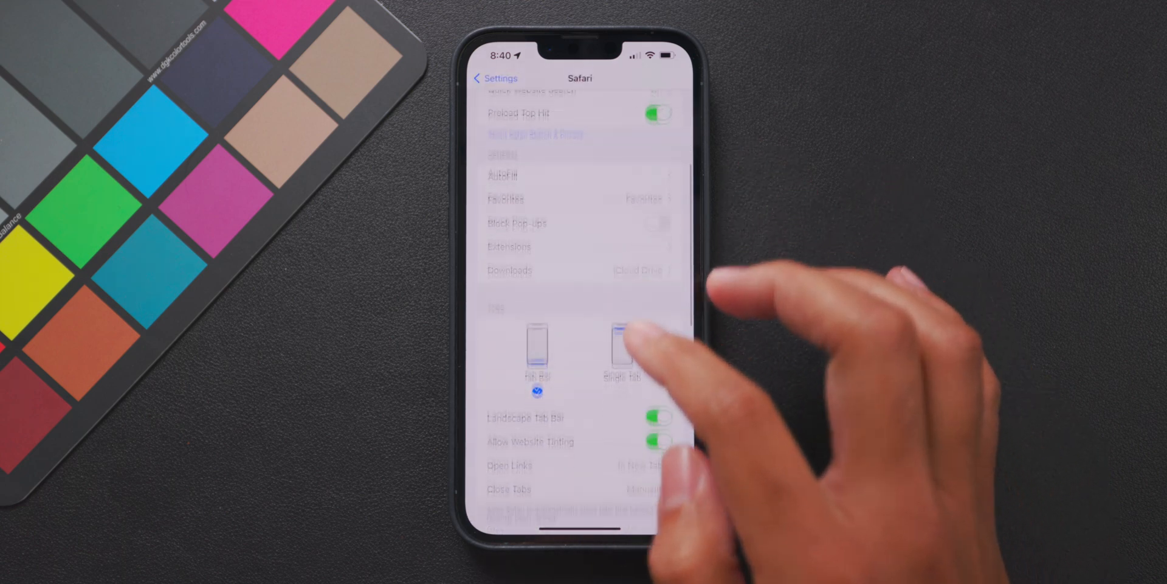
pyautogui.scroll(-3)
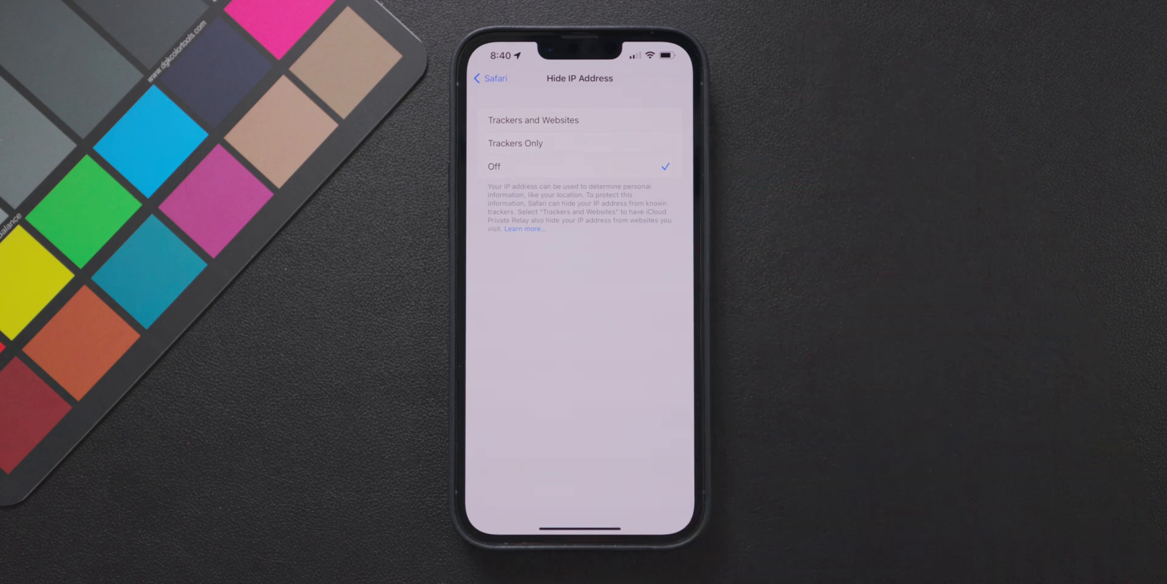
pyautogui.click(540, 143)
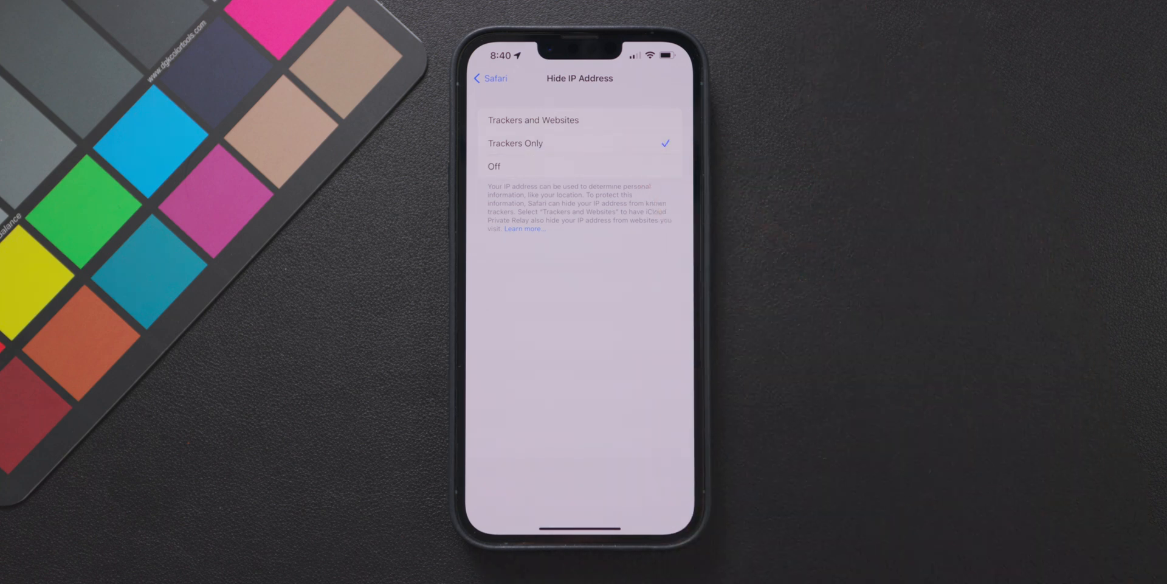
pyautogui.click(532, 119)
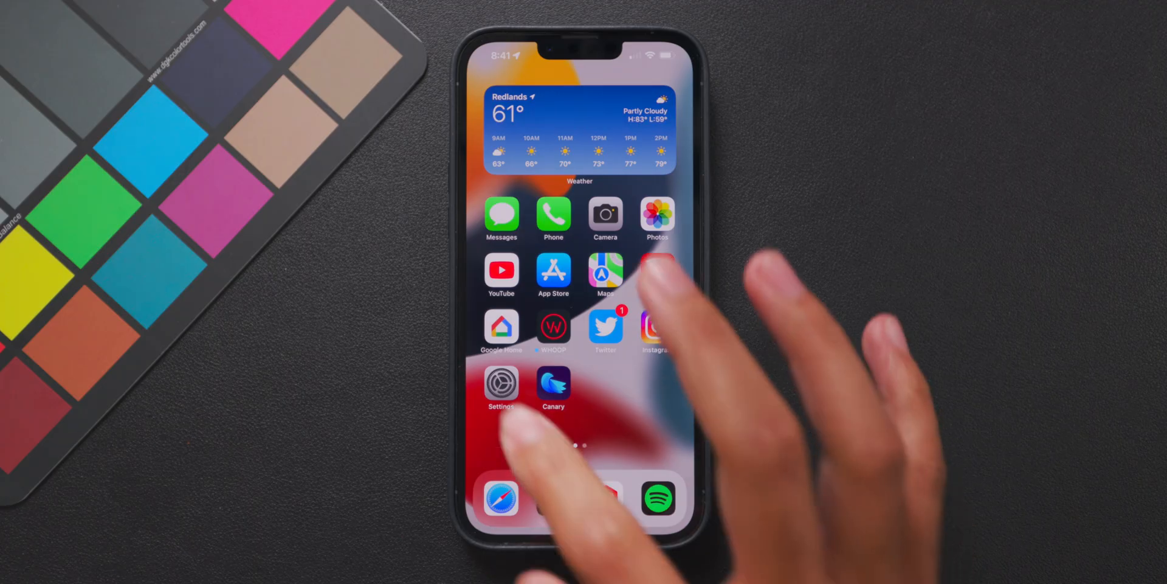
# Step: Switch on Protect Mail Activity in Mail's Privacy Protection settings
pyautogui.click(501, 381)
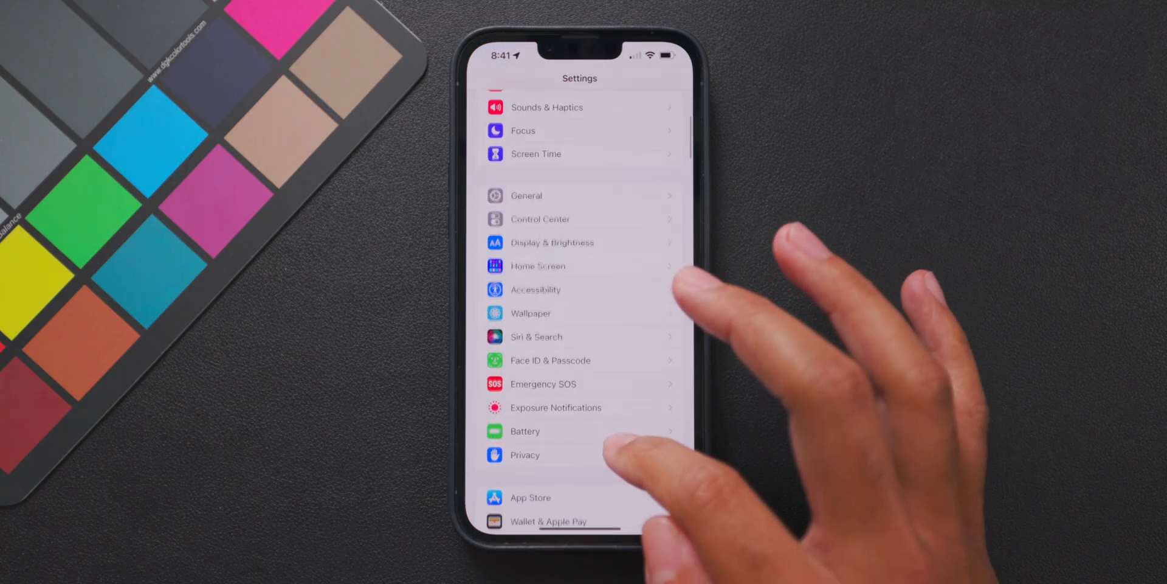
pyautogui.scroll(-3)
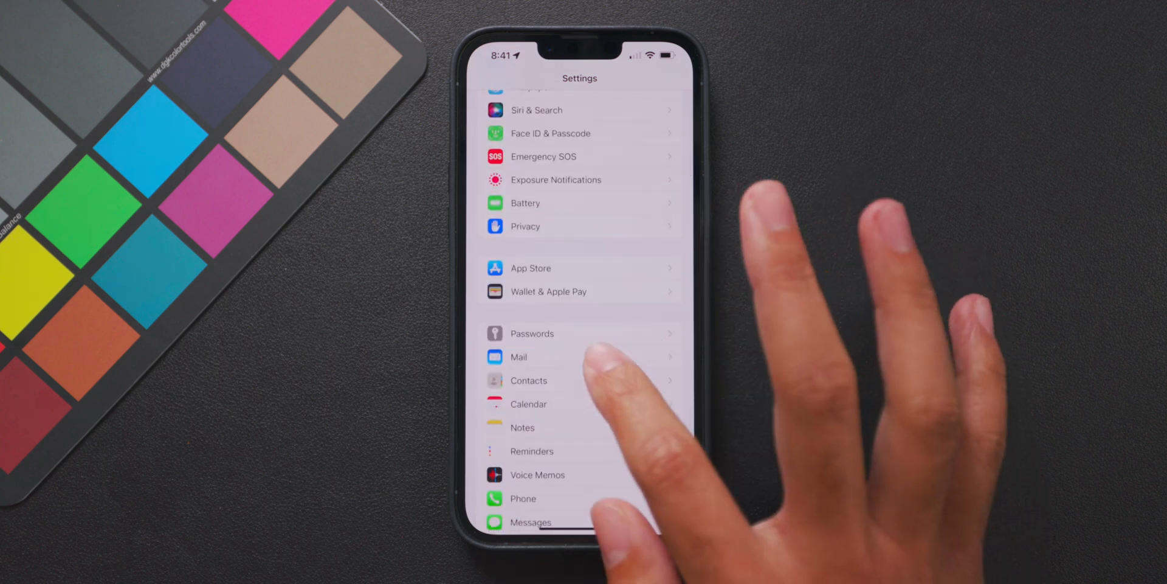
pyautogui.click(519, 357)
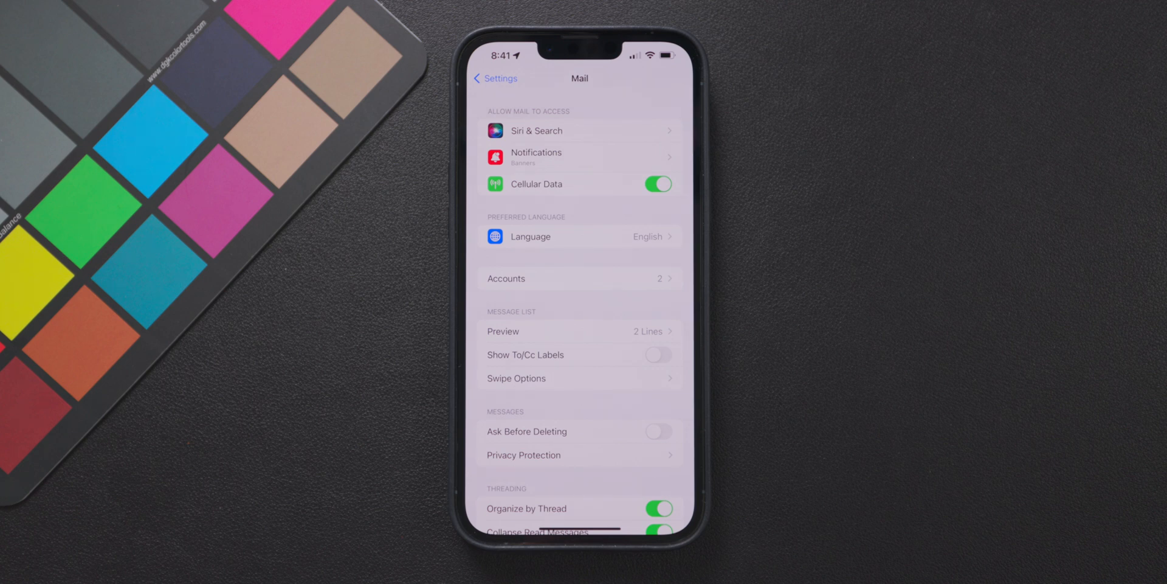
pyautogui.scroll(-3)
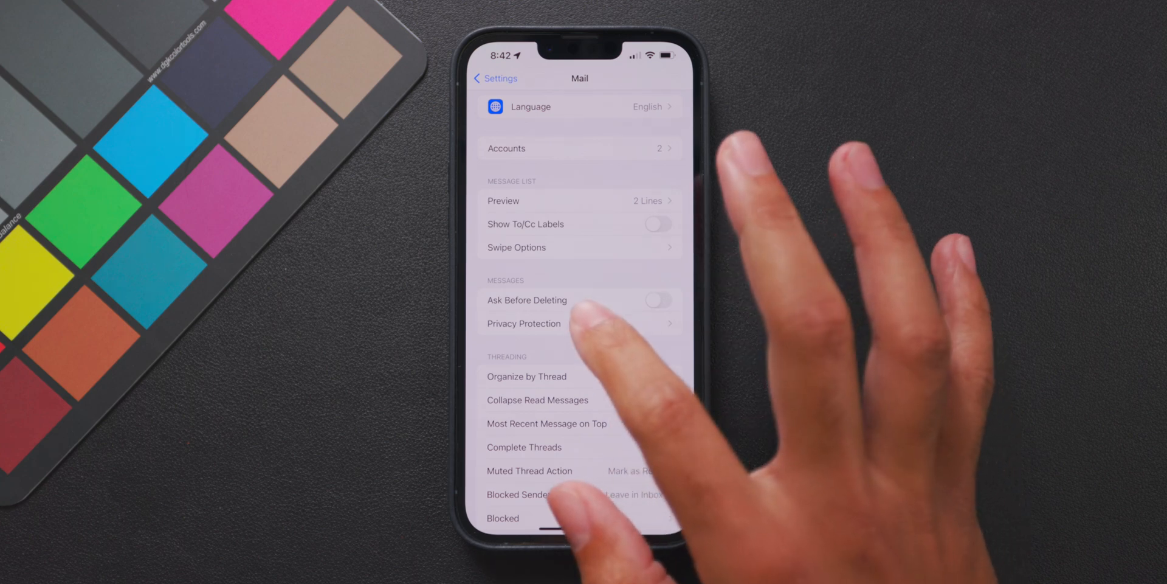
pyautogui.click(524, 324)
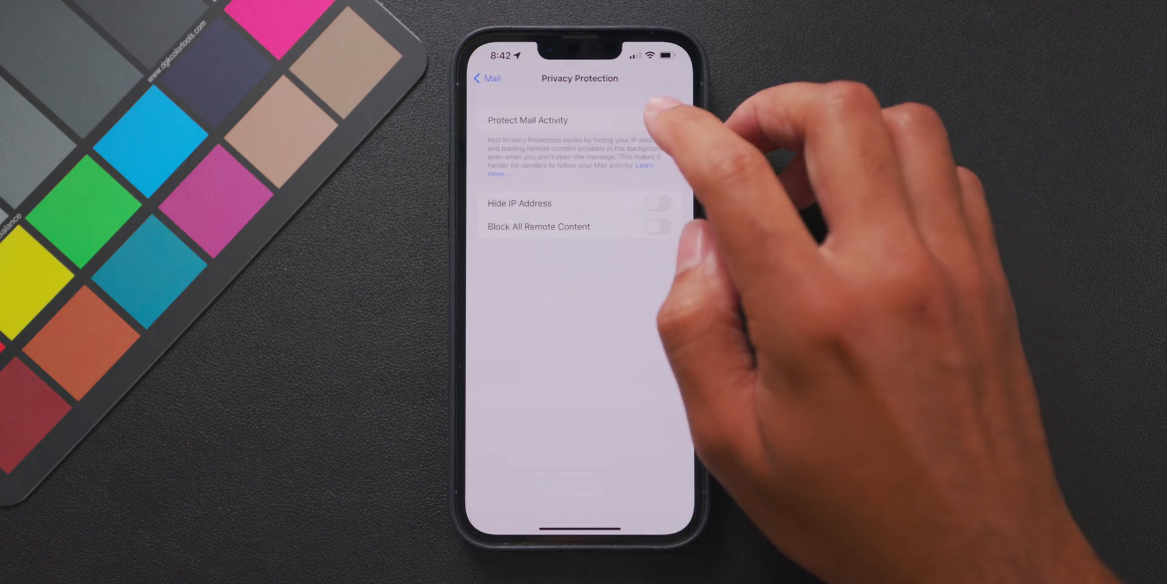
pyautogui.click(662, 120)
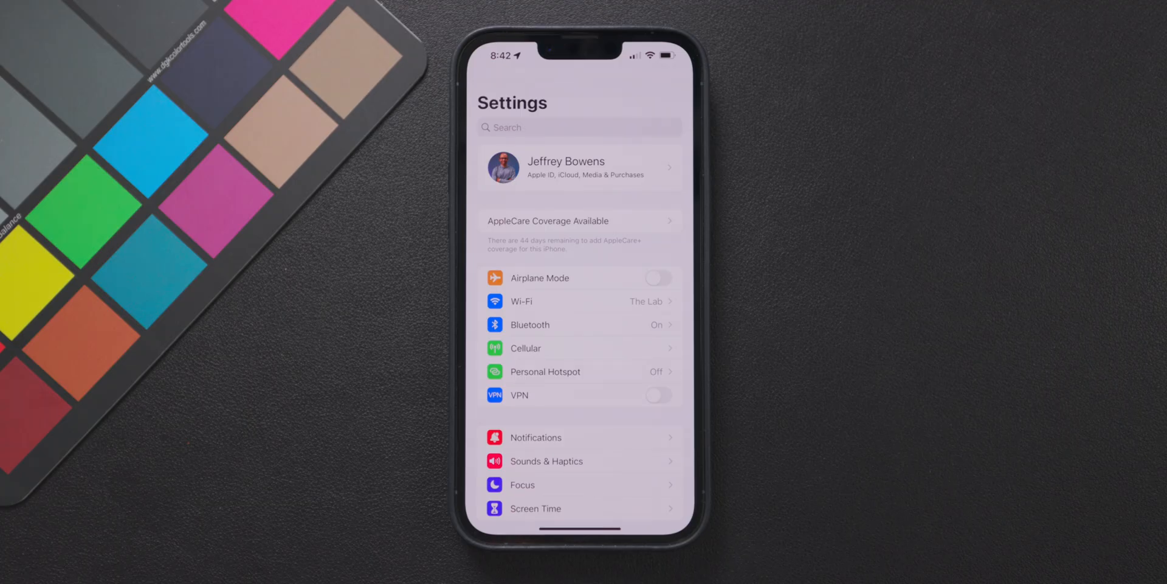
# Step: View the Hide My Email addresses under the Apple ID iCloud settings, then tap Done
pyautogui.click(579, 168)
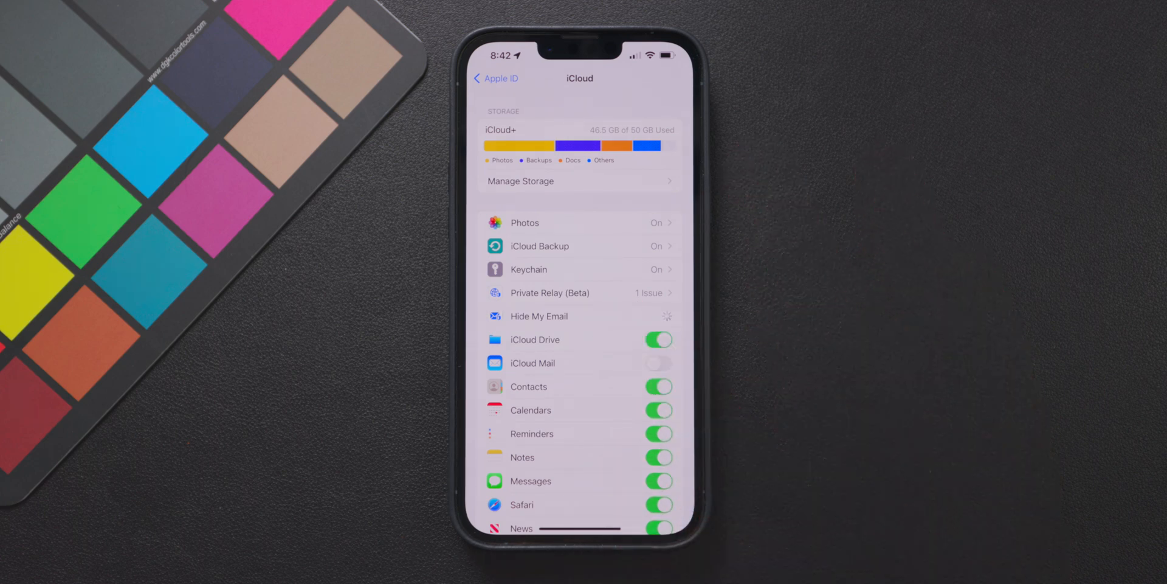
pyautogui.click(539, 316)
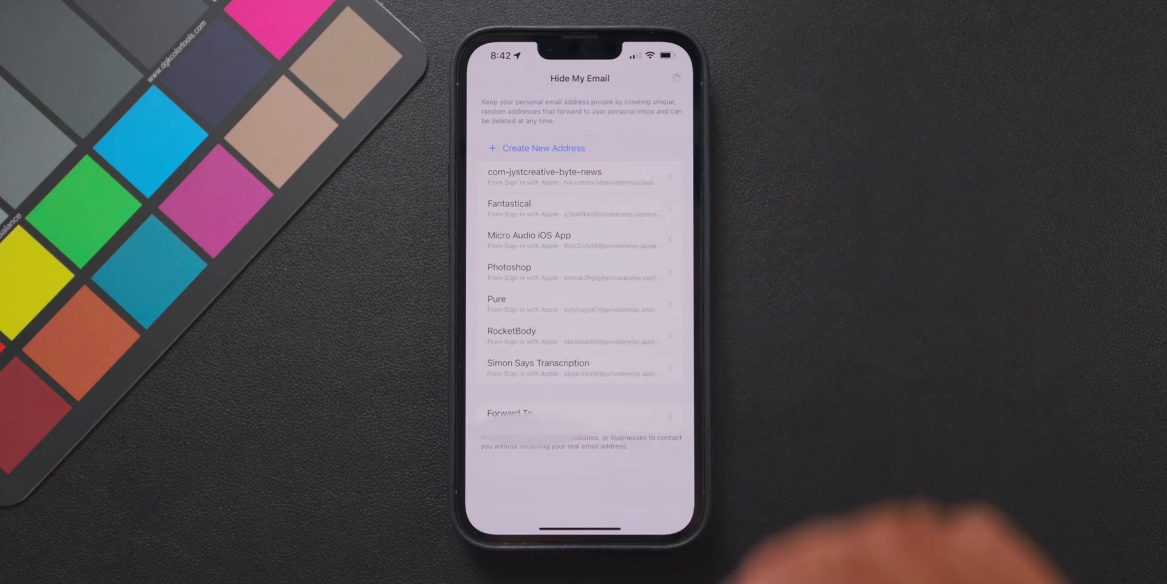
pyautogui.click(537, 147)
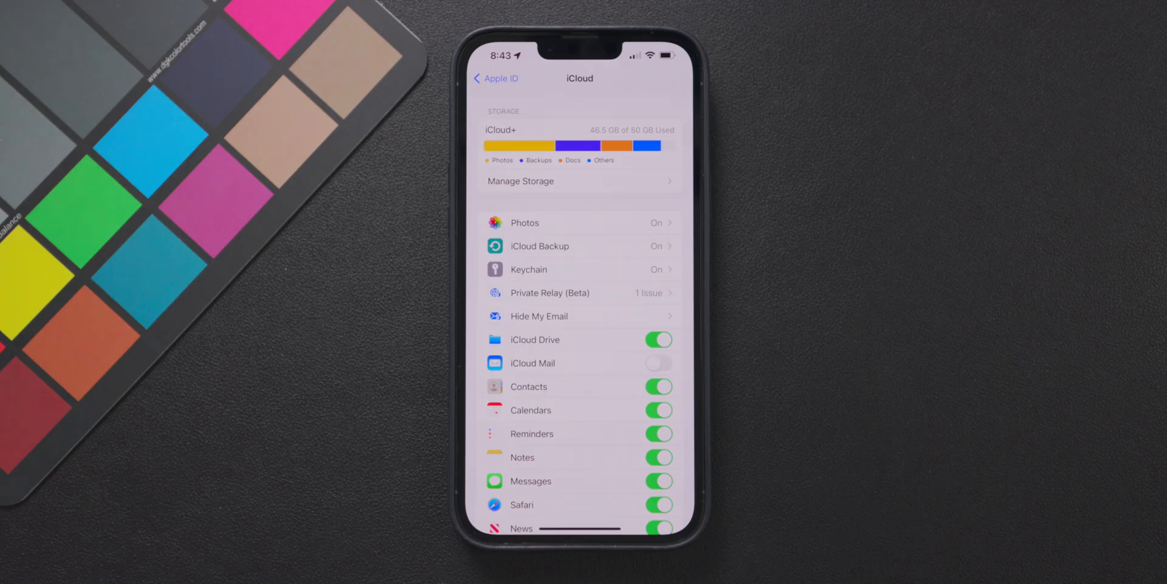
# Step: Leave the iCloud screen and return to the iPhone home screen
pyautogui.click(550, 293)
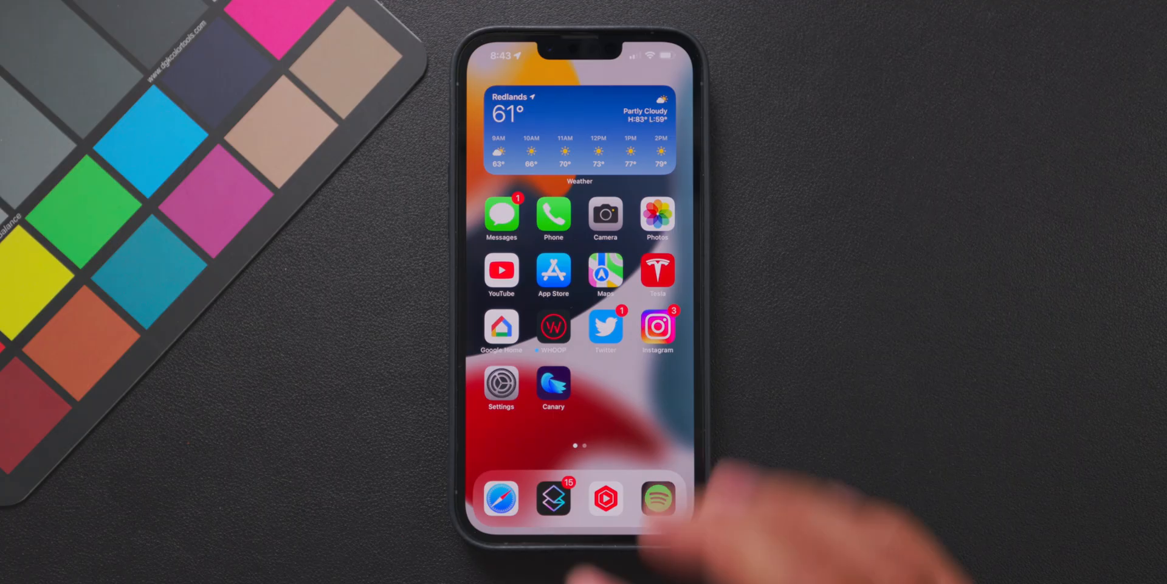
# Step: Switch on Record App Activity under Settings > Privacy
pyautogui.click(500, 382)
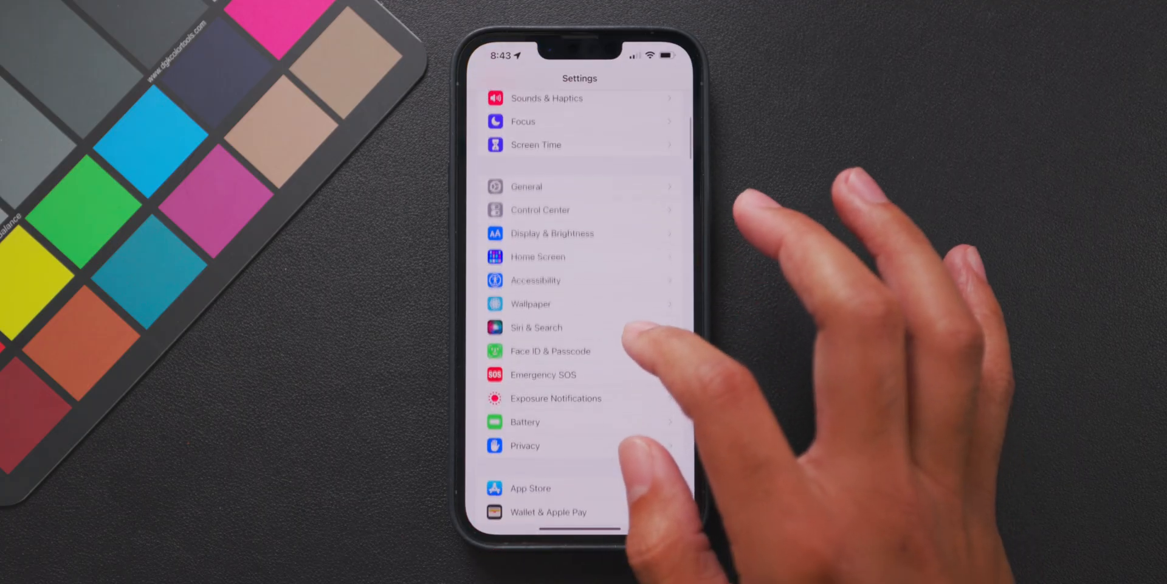
pyautogui.click(525, 446)
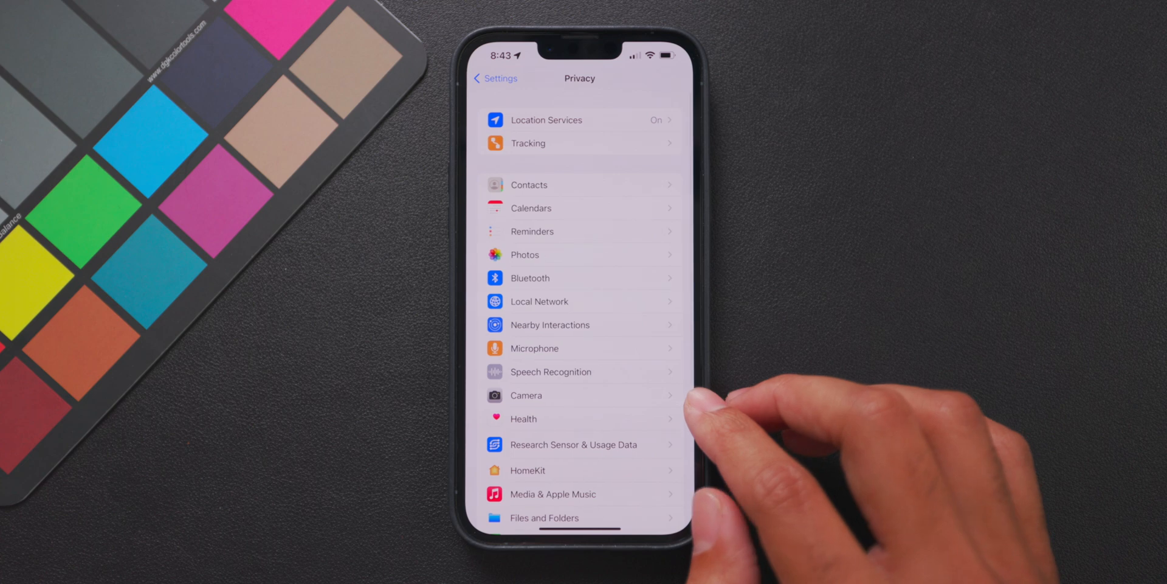
pyautogui.scroll(-3)
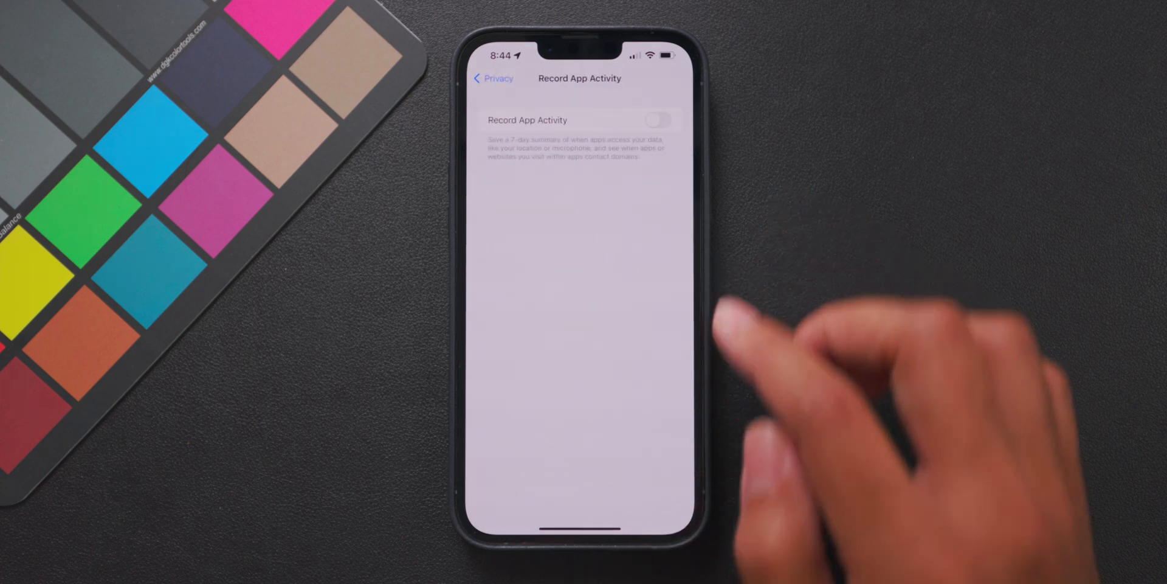
pyautogui.click(663, 120)
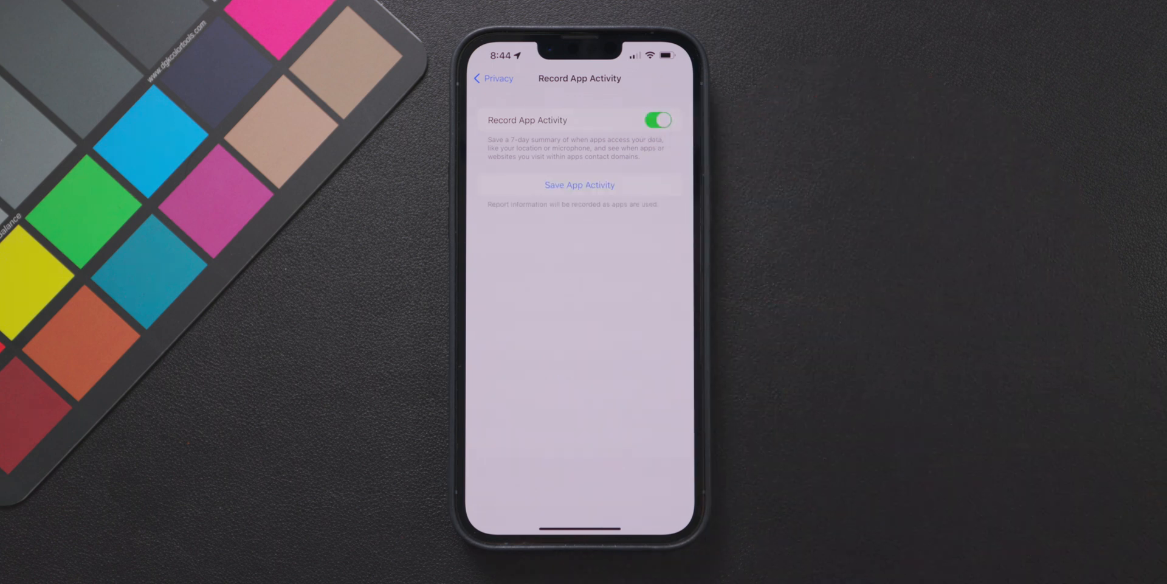